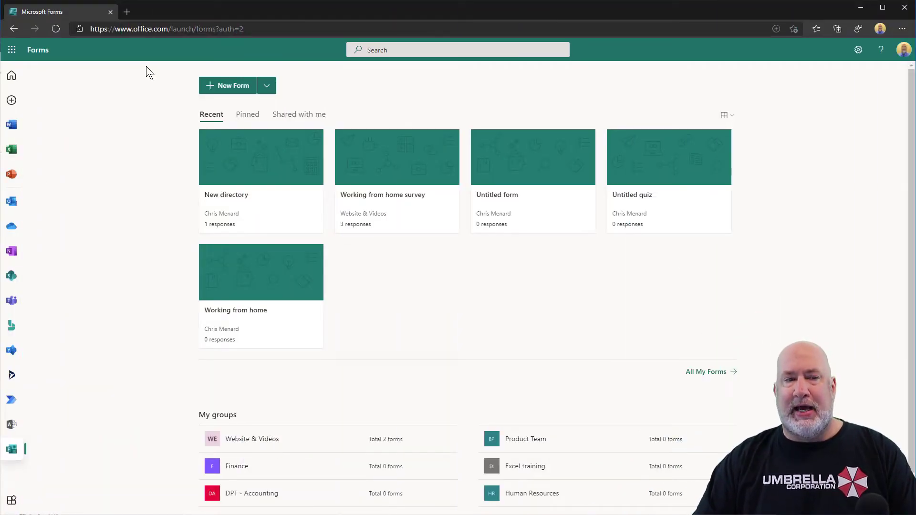
Step: Start a blank form and title it 'Home Office', fixing the mistyped letters
{"action": "left_click", "coordinate": [11, 49]}
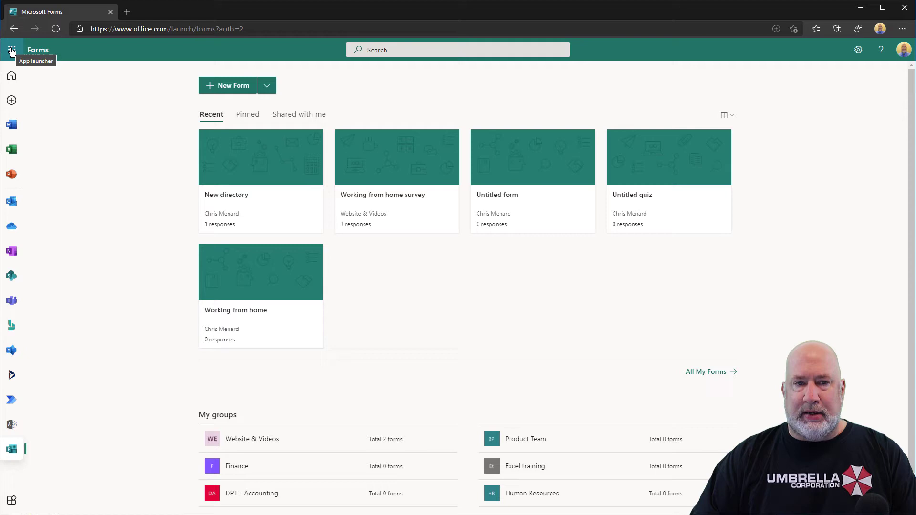
{"action": "mouse_move", "coordinate": [233, 85]}
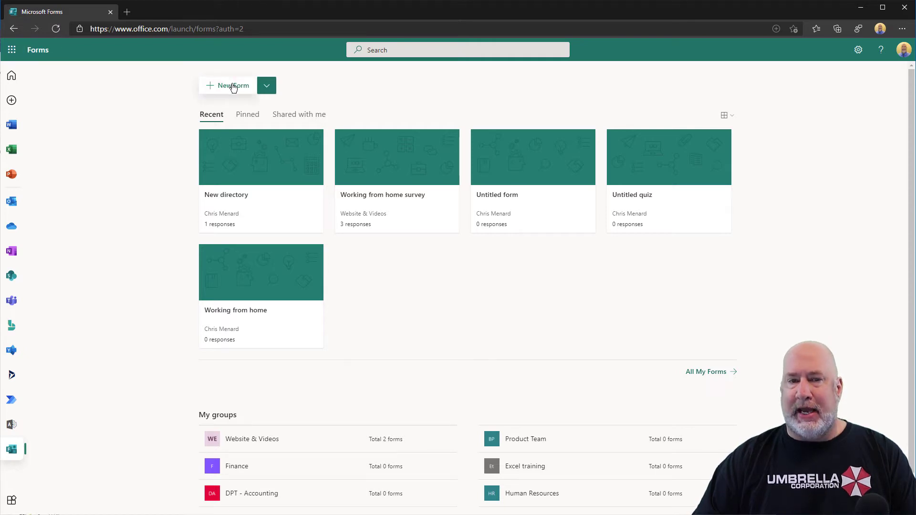
{"action": "left_click", "coordinate": [227, 86]}
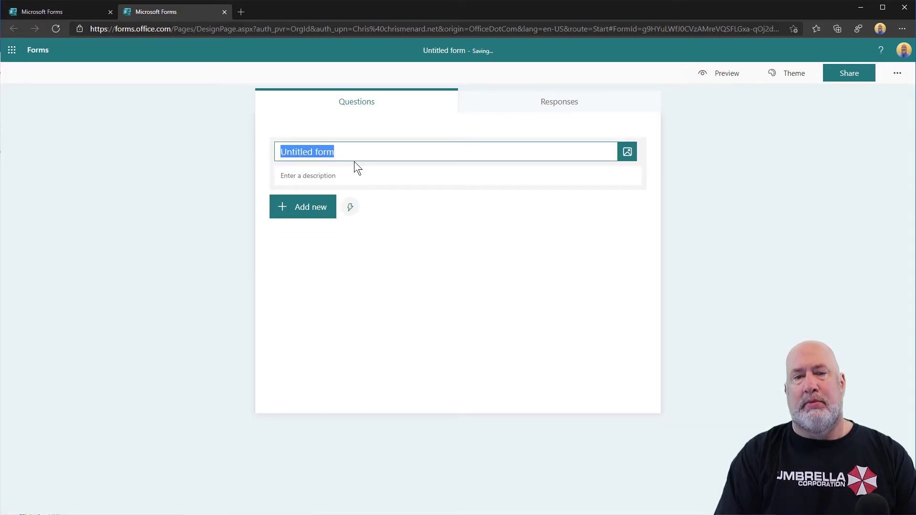
{"action": "type", "text": "Home POf"}
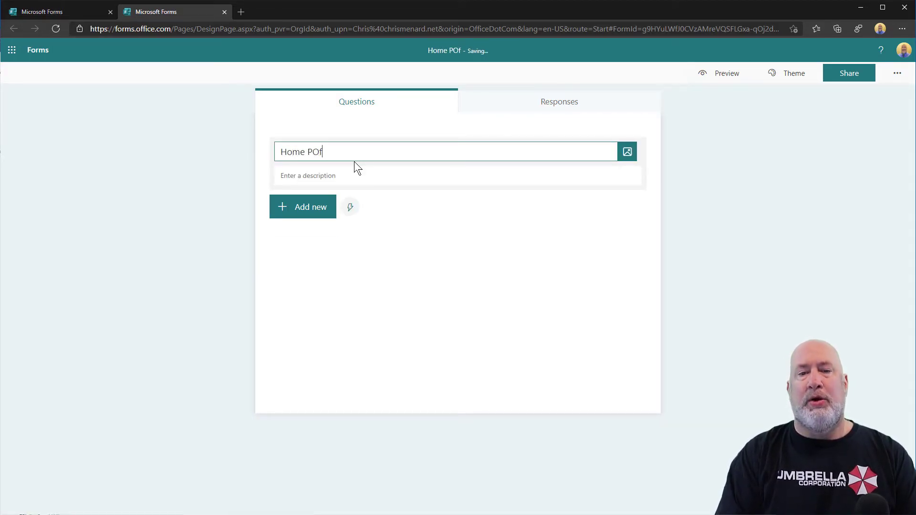
{"action": "key", "text": "Backspace"}
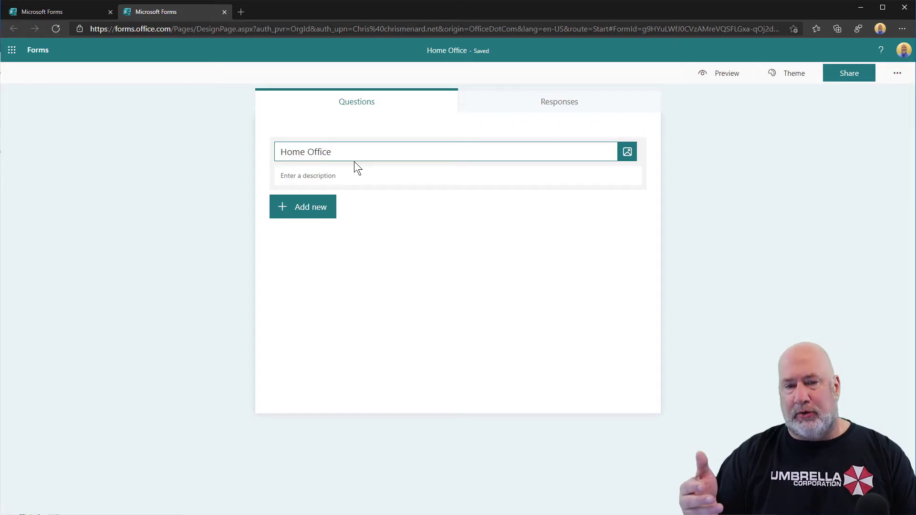
{"action": "left_click", "coordinate": [446, 151]}
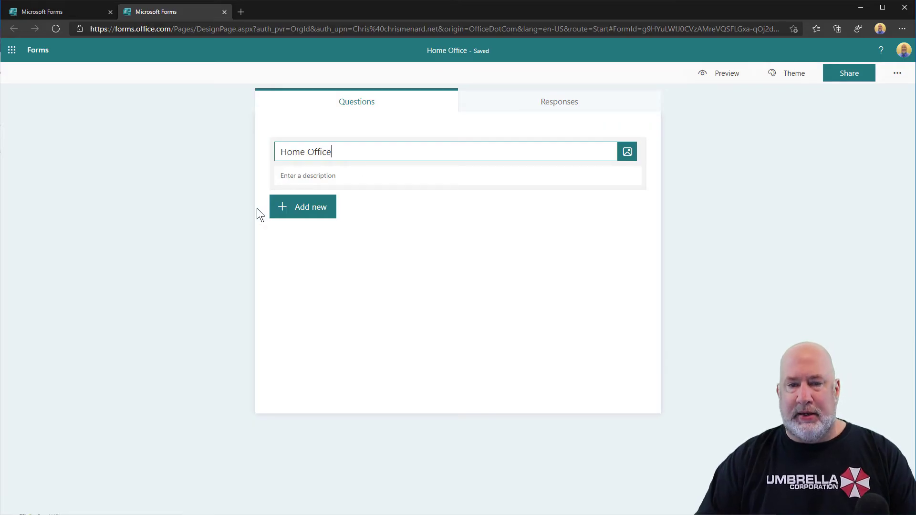
Step: Add a choice question 'do you enjoy working from home?' with answers Yes and No
{"action": "left_click", "coordinate": [303, 207]}
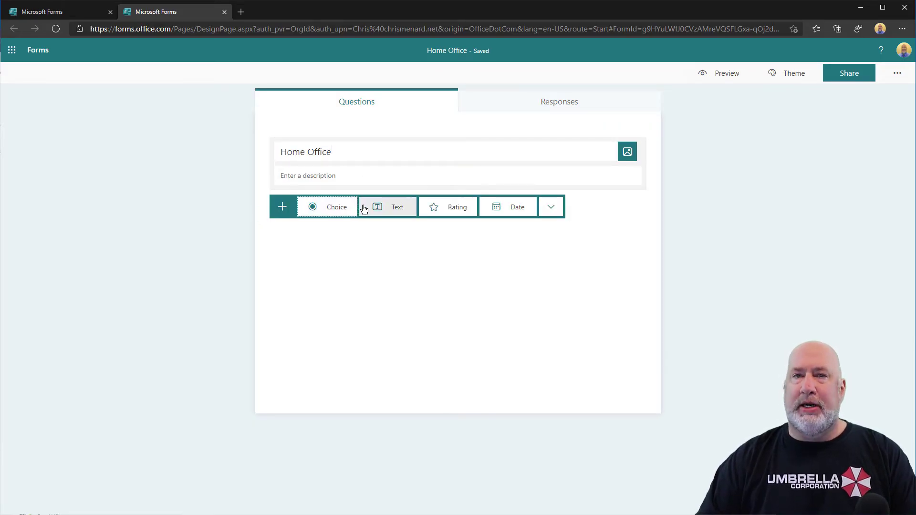
{"action": "mouse_move", "coordinate": [549, 210]}
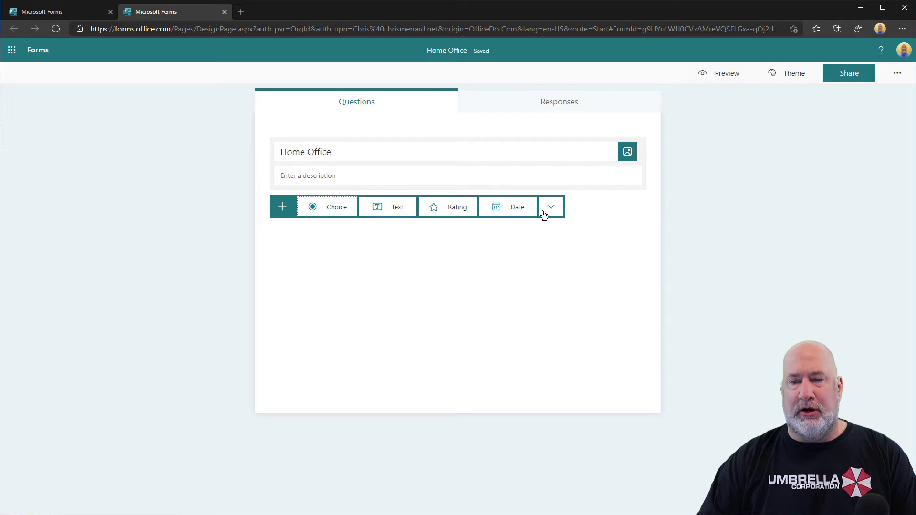
{"action": "mouse_move", "coordinate": [549, 207]}
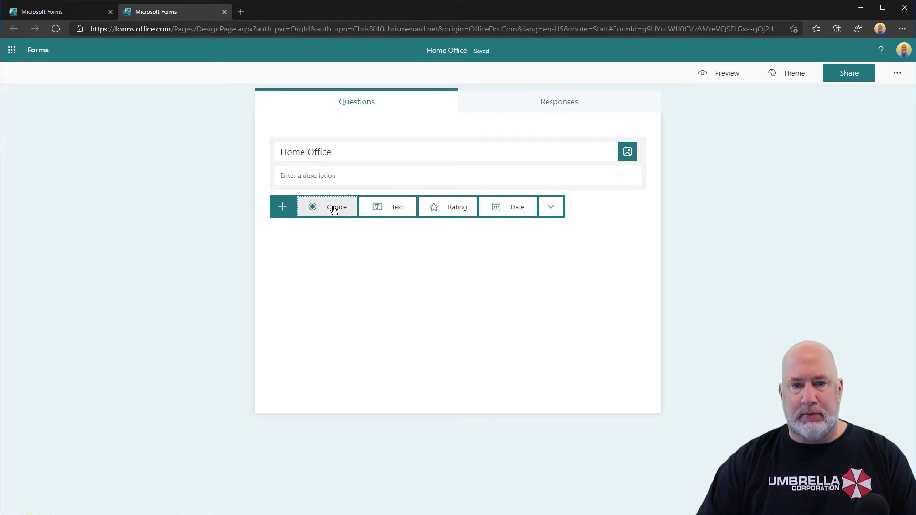
{"action": "left_click", "coordinate": [337, 207]}
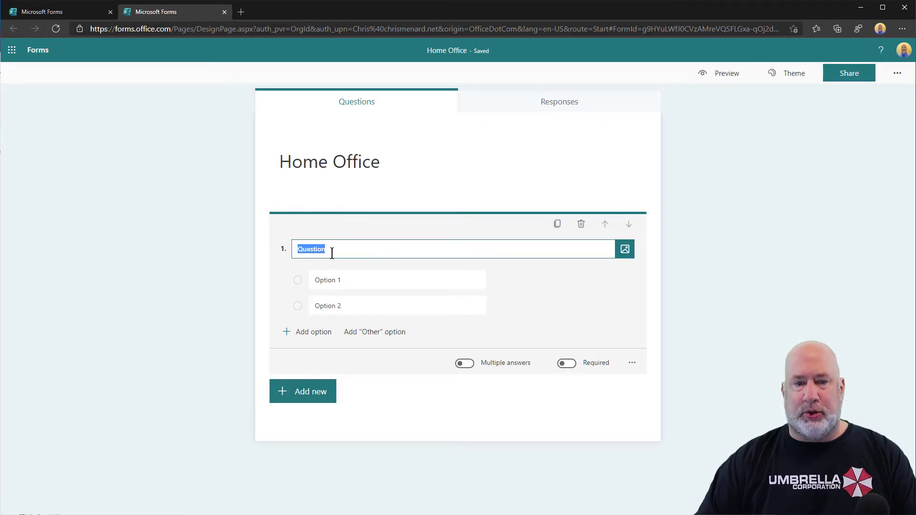
{"action": "type", "text": "do you"}
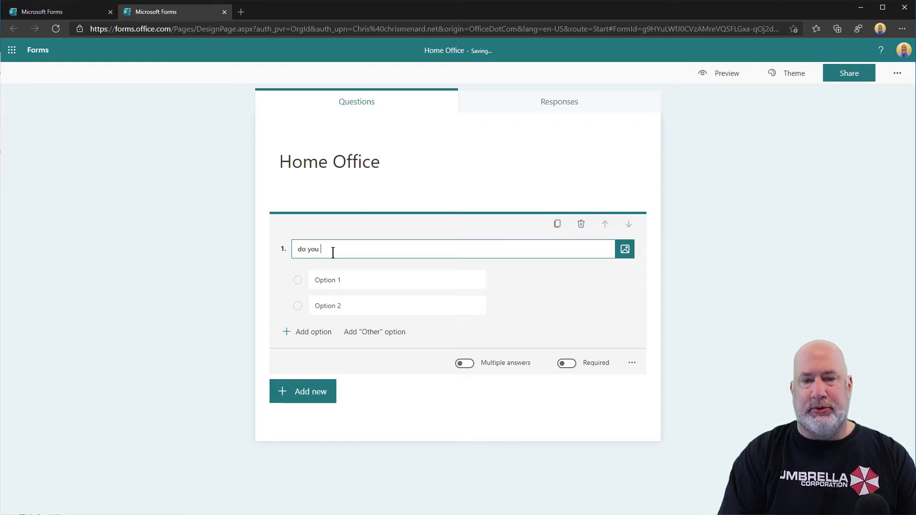
{"action": "type", "text": "enjoy"}
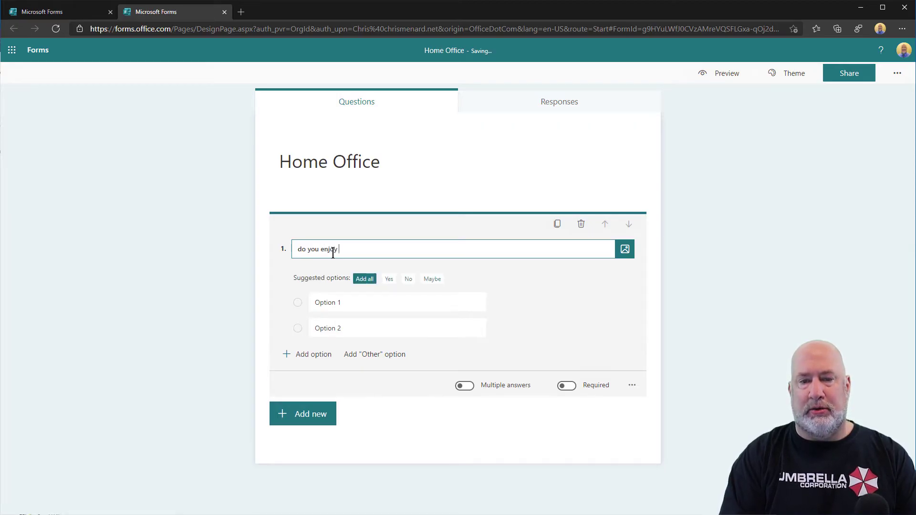
{"action": "type", "text": "working"}
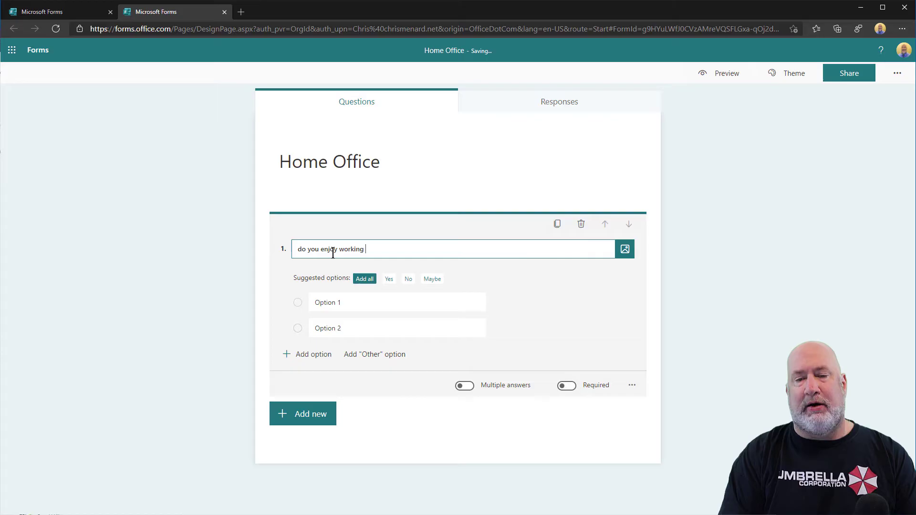
{"action": "type", "text": "from home"}
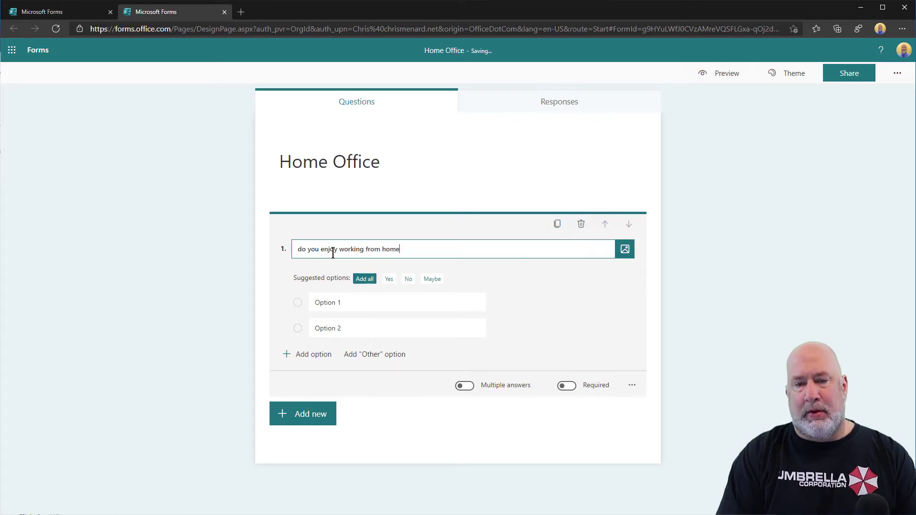
{"action": "left_click", "coordinate": [388, 279]}
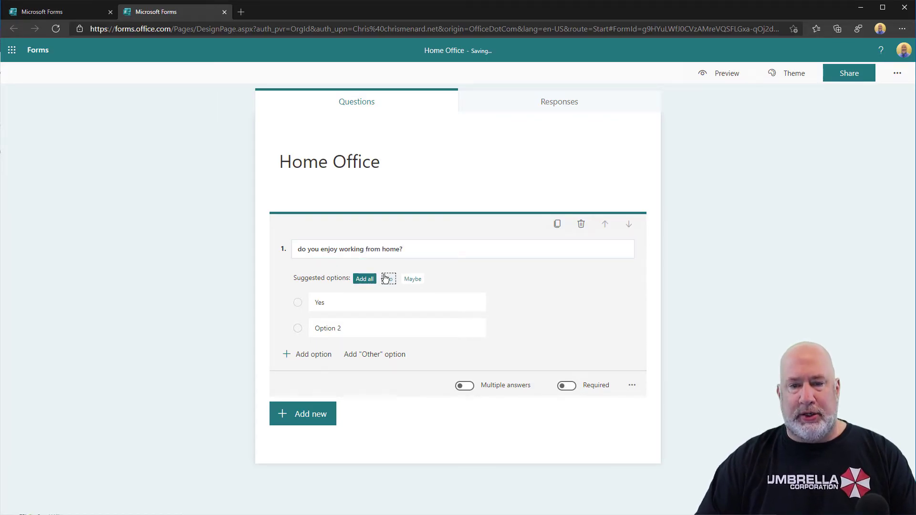
{"action": "left_click", "coordinate": [388, 278]}
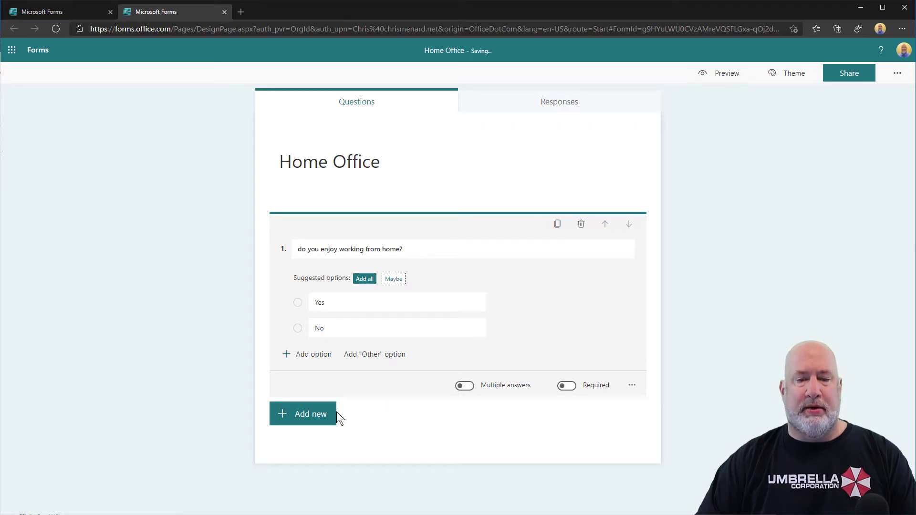
Step: Add a File upload question and accept the SharePoint upload folder notice
{"action": "left_click", "coordinate": [302, 414]}
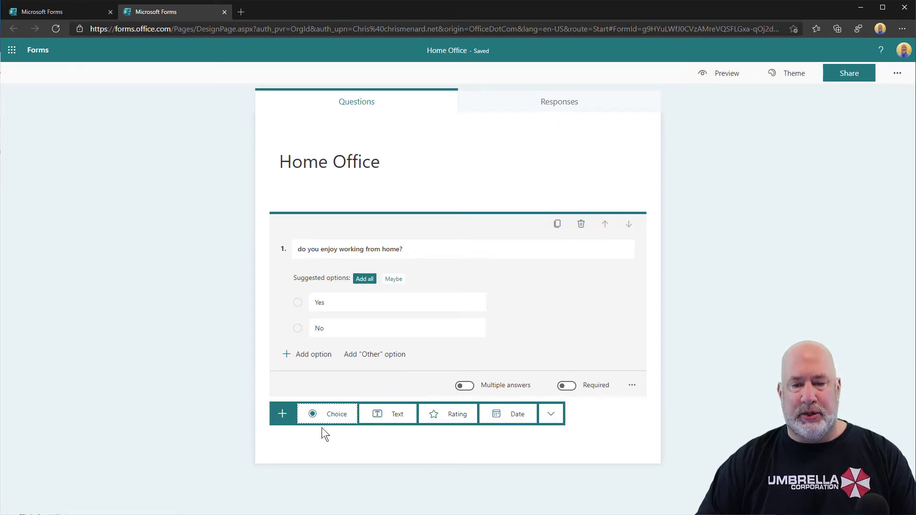
{"action": "left_click", "coordinate": [549, 414]}
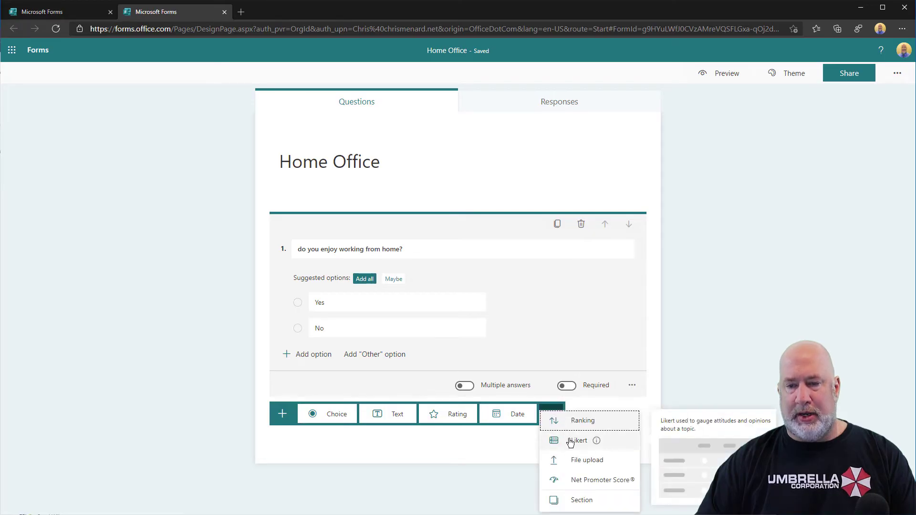
{"action": "left_click", "coordinate": [587, 460]}
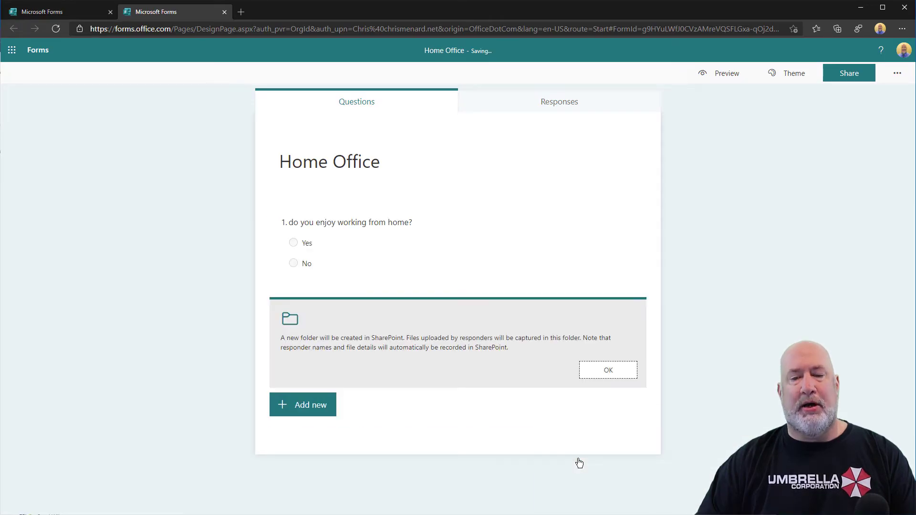
{"action": "mouse_move", "coordinate": [607, 369]}
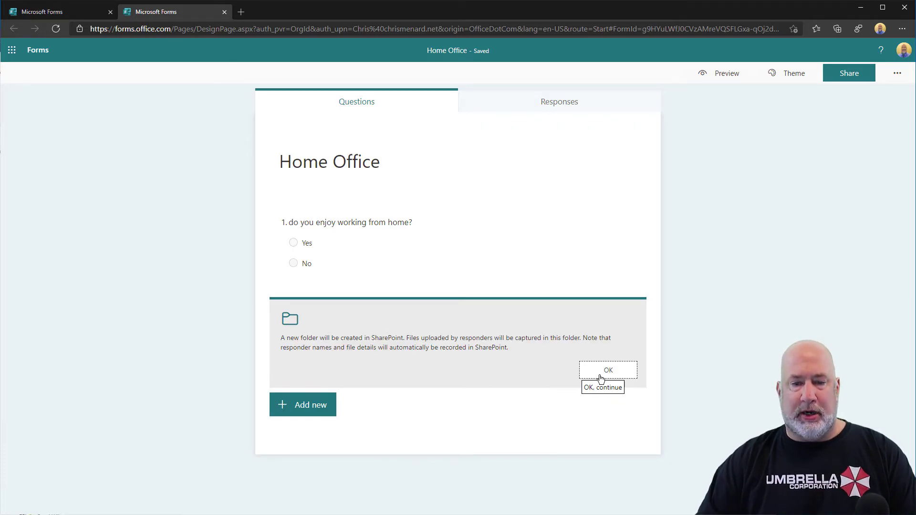
{"action": "left_click", "coordinate": [607, 369]}
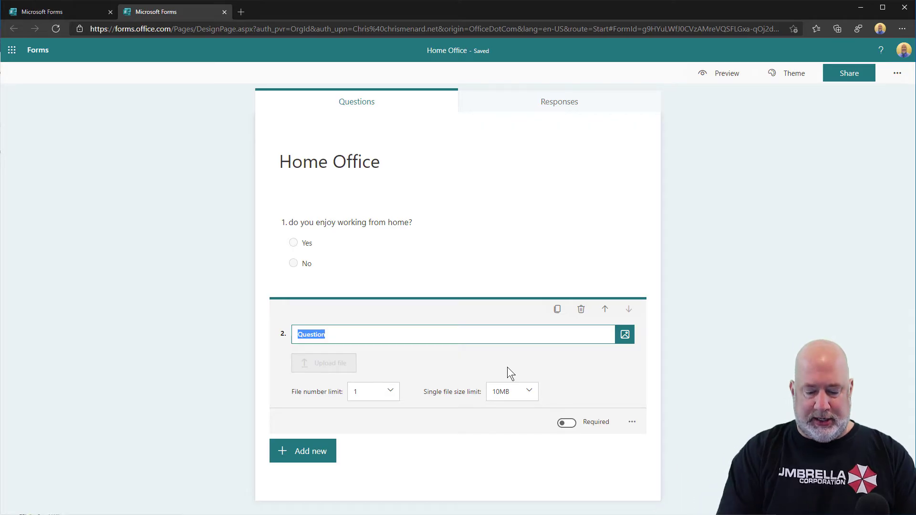
Step: Title question 2 'Please send photos of your home office and a Word doc describing it'
{"action": "type", "text": "Please sen"}
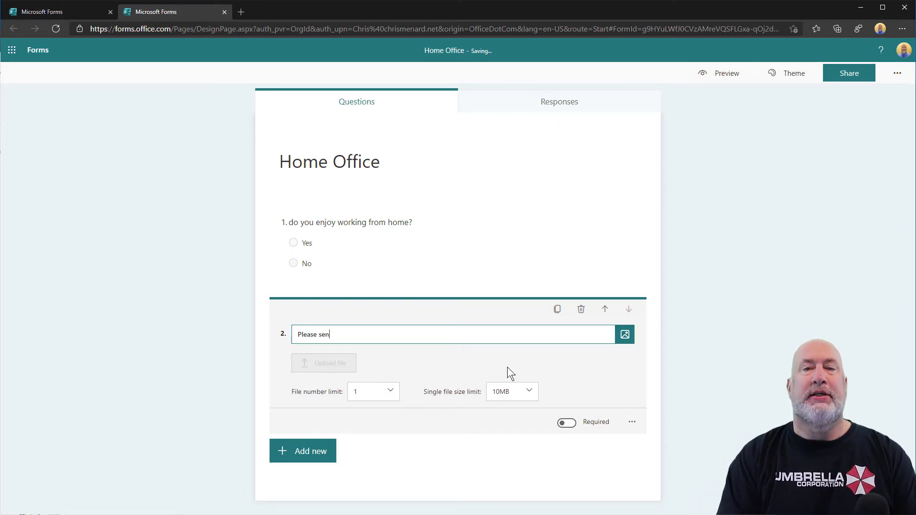
{"action": "type", "text": "d photos of your h"}
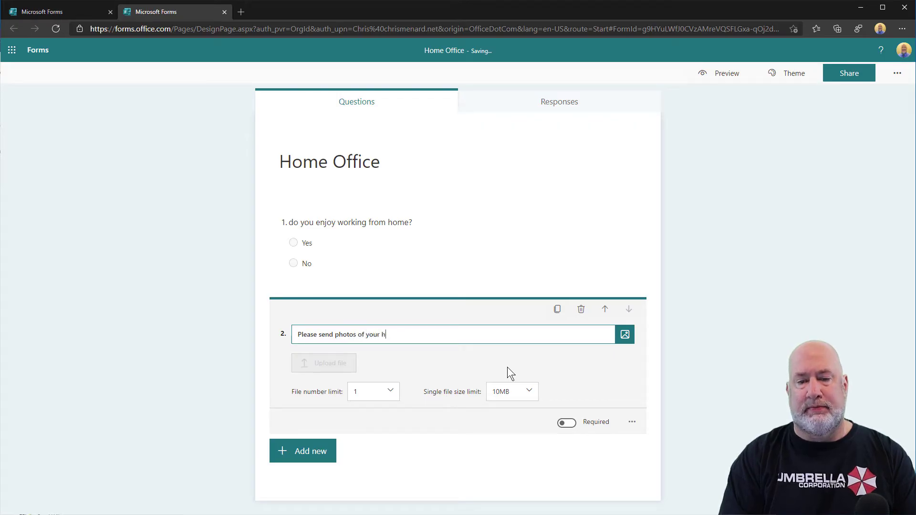
{"action": "type", "text": "ome office and a W"}
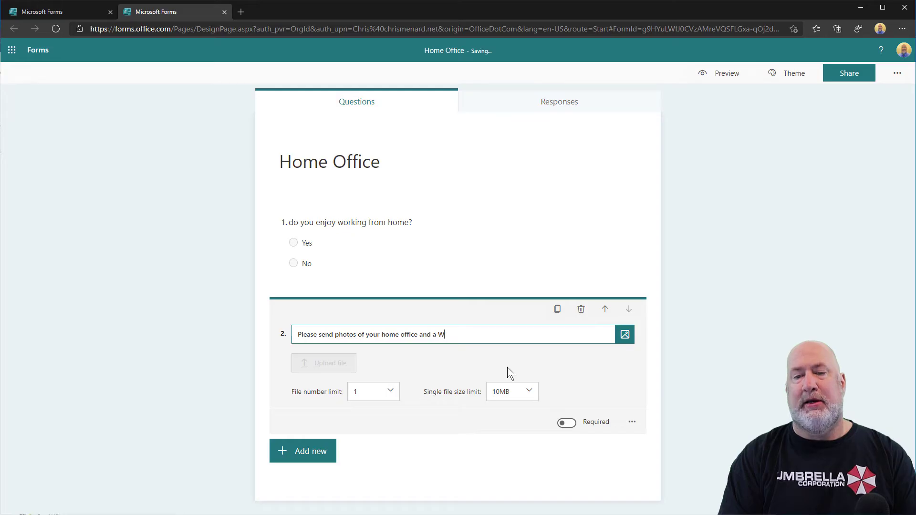
{"action": "type", "text": "ord doc d"}
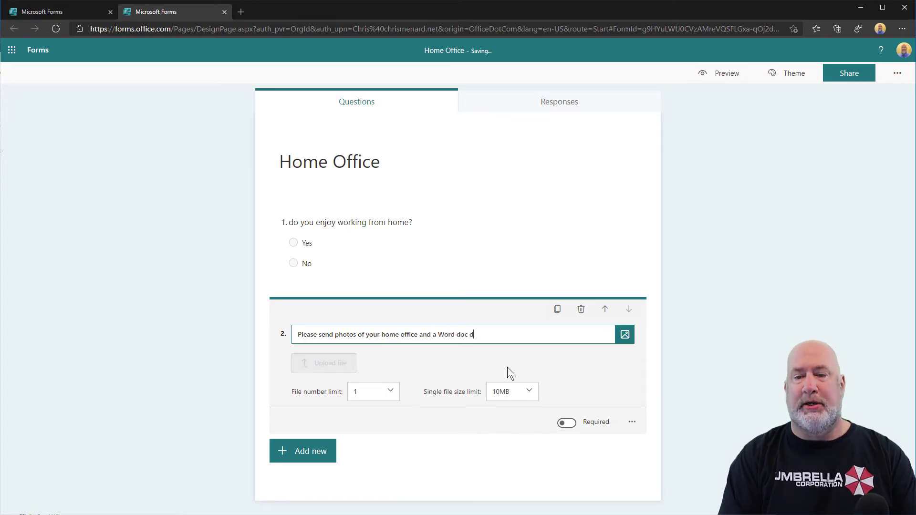
{"action": "type", "text": "escribing"}
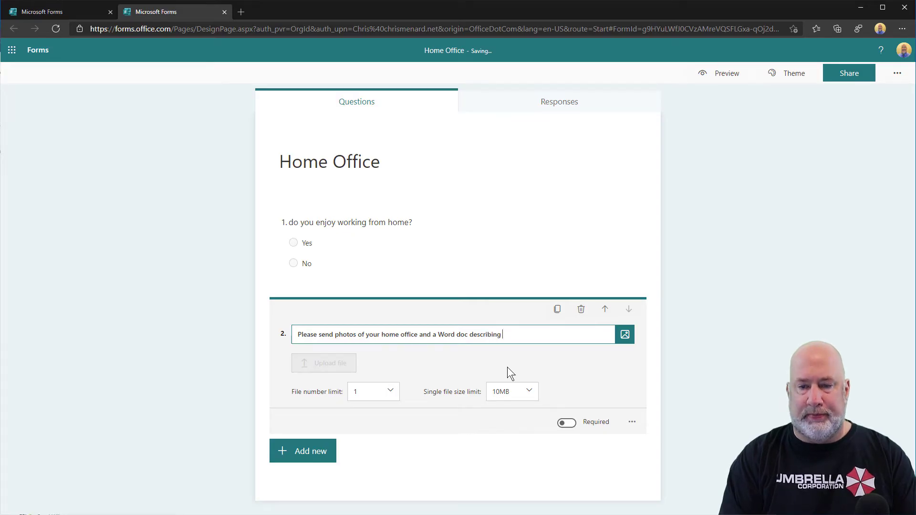
{"action": "type", "text": "it"}
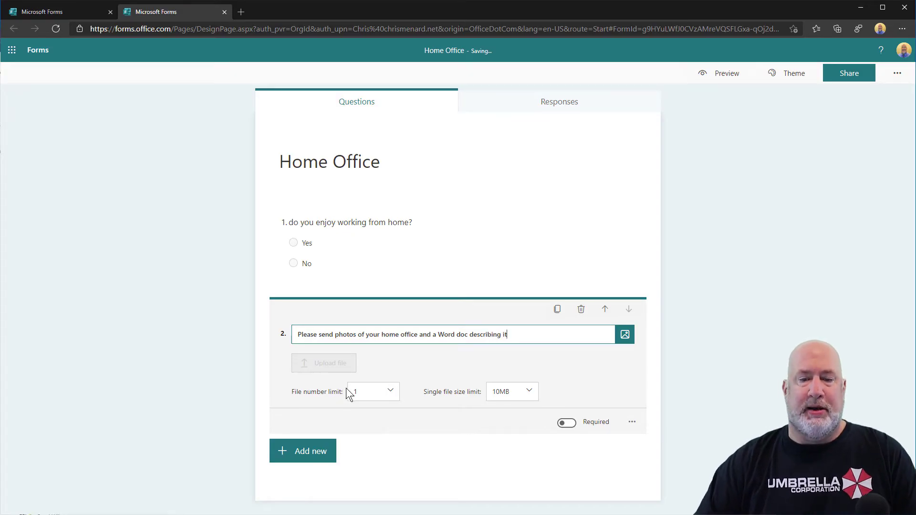
Step: Allow up to 2 files at 10MB each, then bring up the form's sharing options
{"action": "left_click", "coordinate": [373, 390]}
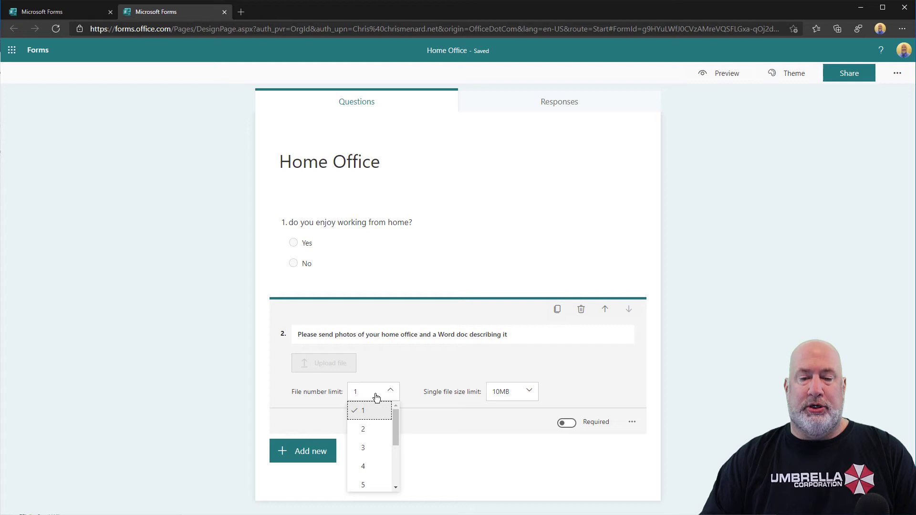
{"action": "scroll", "scroll_direction": "down", "scroll_amount": 3}
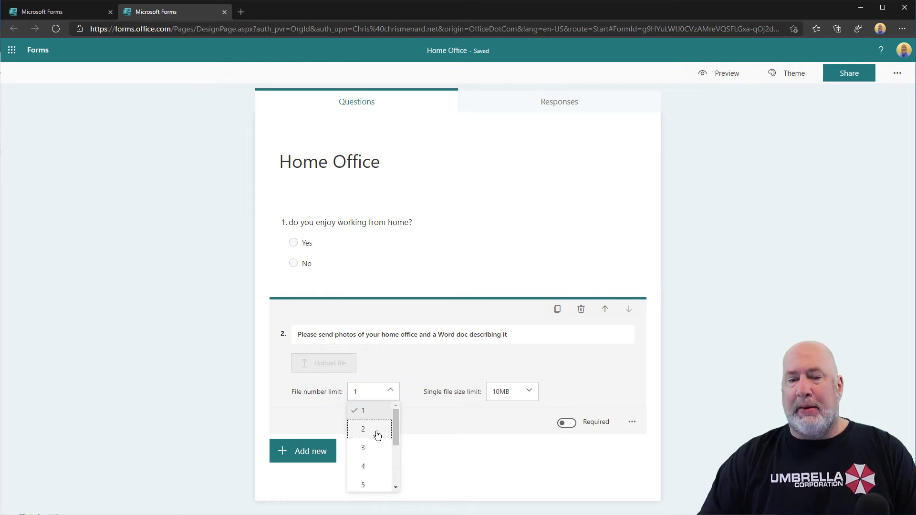
{"action": "left_click", "coordinate": [362, 429]}
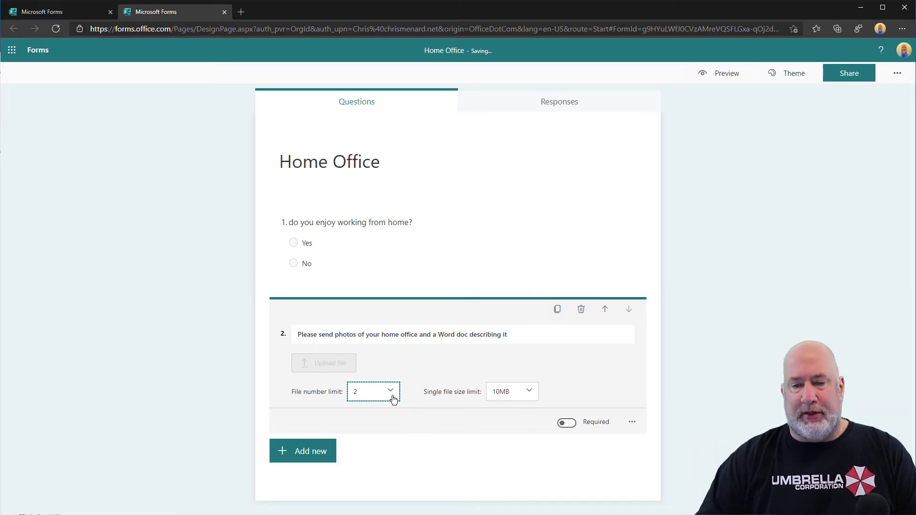
{"action": "left_click", "coordinate": [511, 391]}
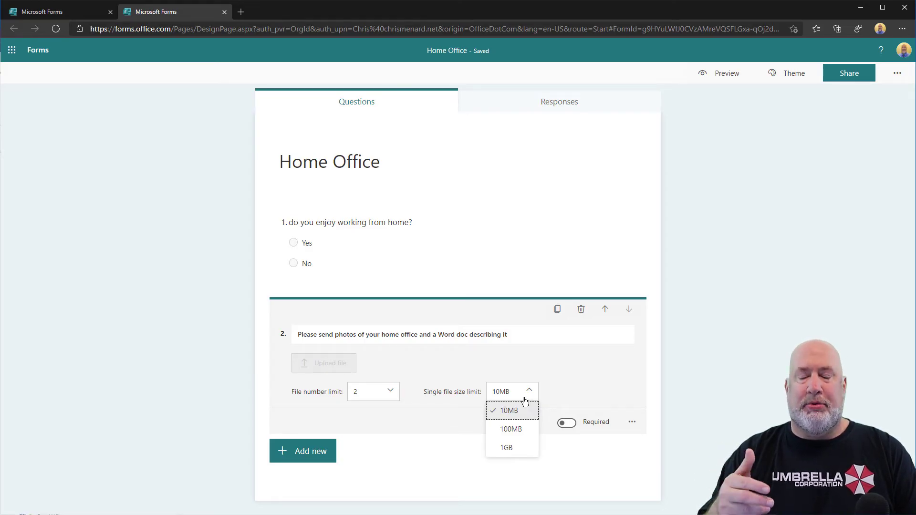
{"action": "mouse_move", "coordinate": [513, 414]}
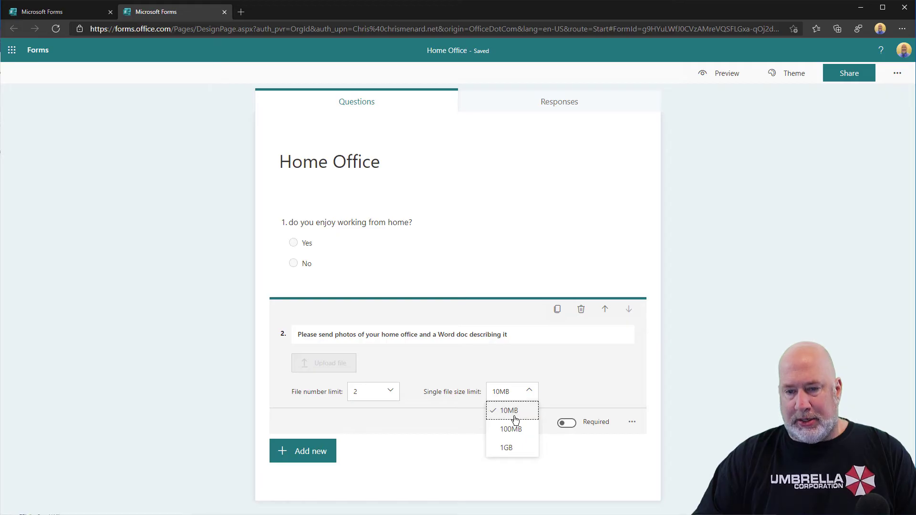
{"action": "left_click", "coordinate": [508, 410]}
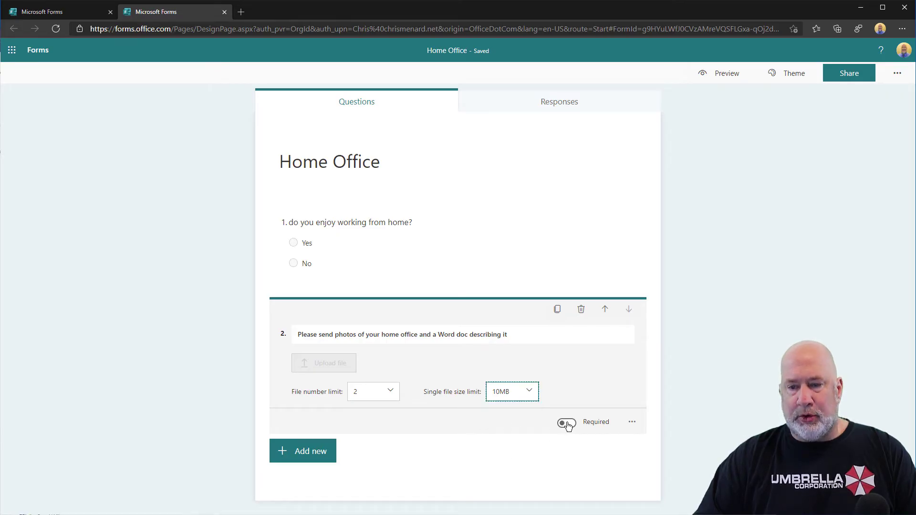
{"action": "left_click", "coordinate": [566, 421]}
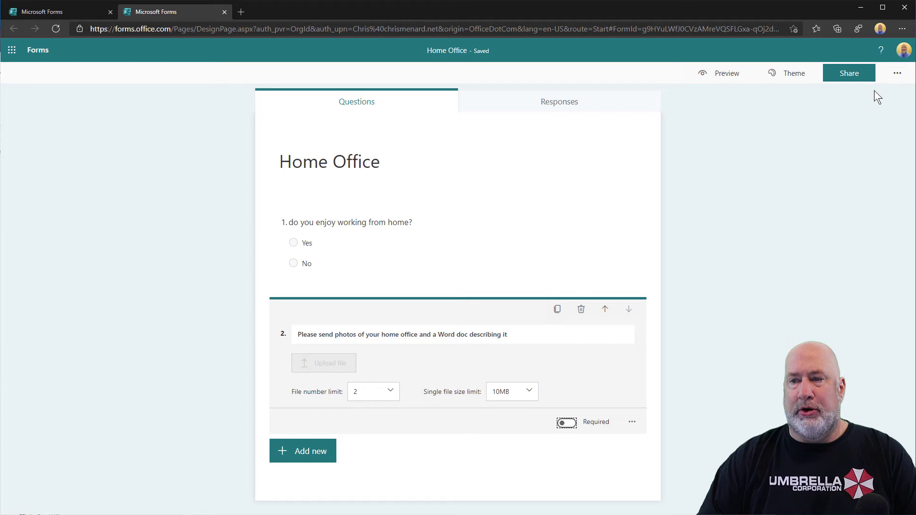
{"action": "left_click", "coordinate": [848, 73]}
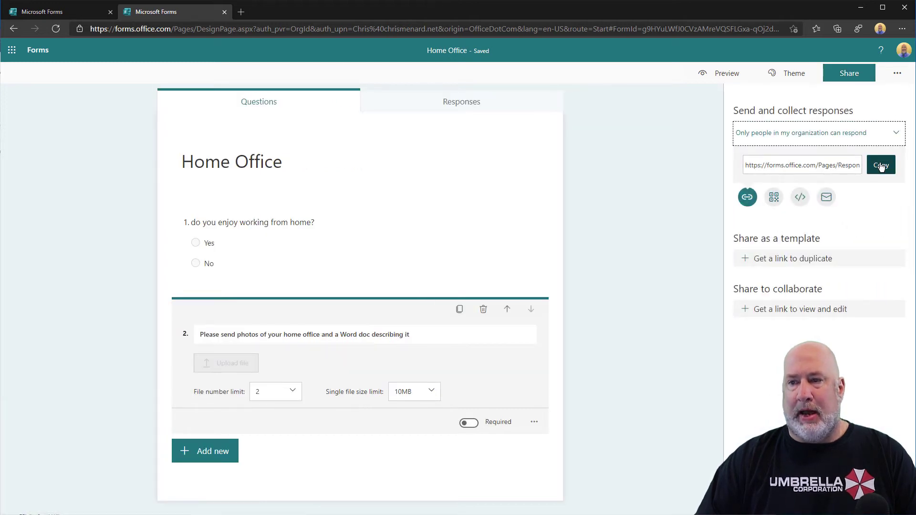
Step: Copy the form's response link and open the live Home Office form
{"action": "left_click", "coordinate": [880, 164]}
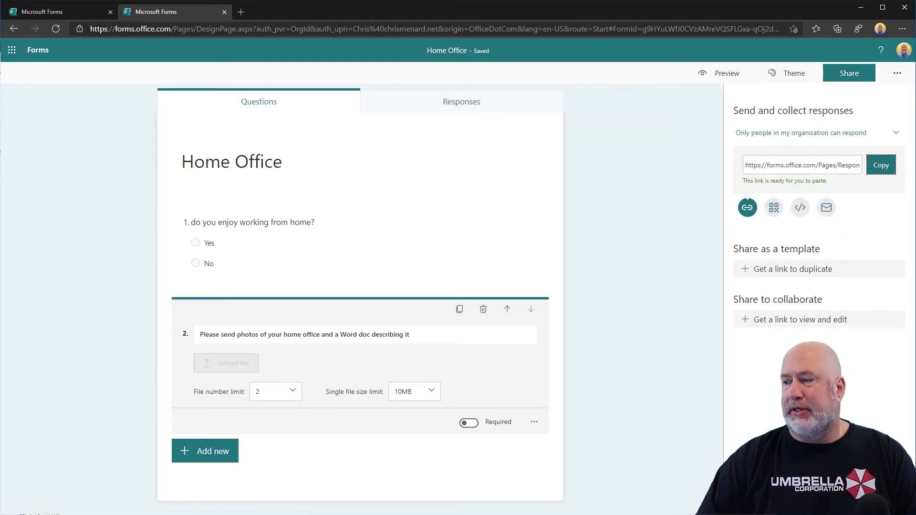
{"action": "left_click", "coordinate": [726, 73]}
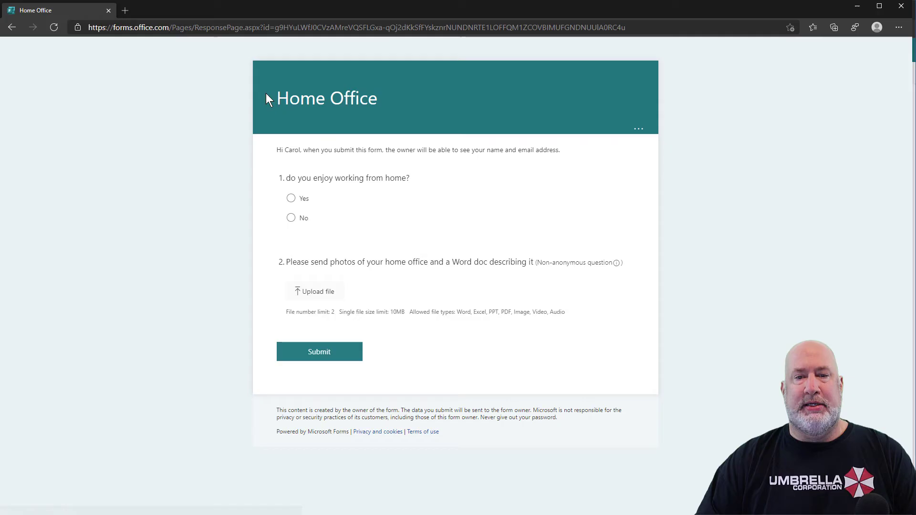
{"action": "mouse_move", "coordinate": [355, 168]}
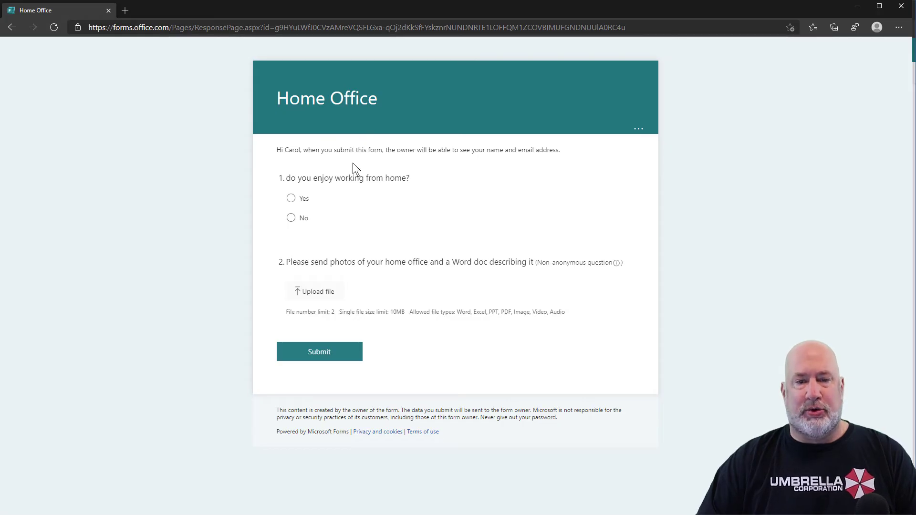
Step: Answer Yes, attempt uploading the spreadsheet and presentation, then reopen the file chooser
{"action": "left_click", "coordinate": [291, 198]}
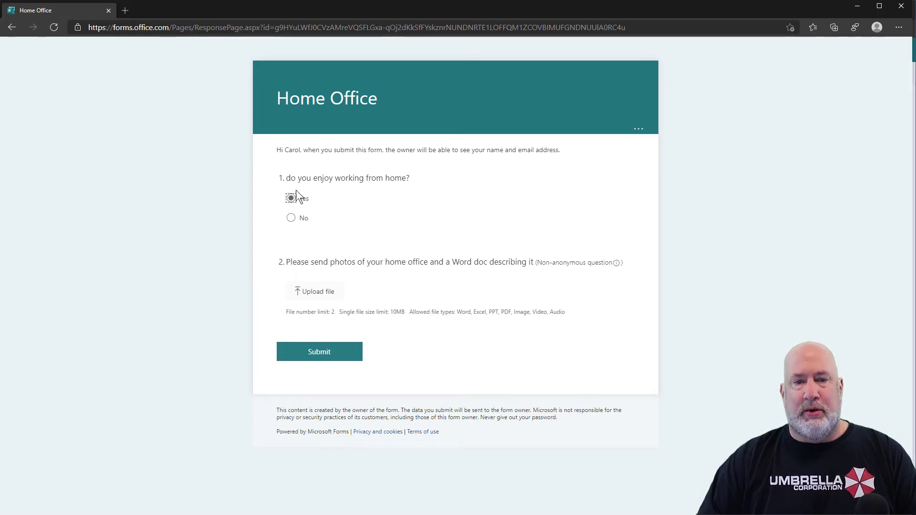
{"action": "left_click", "coordinate": [291, 197]}
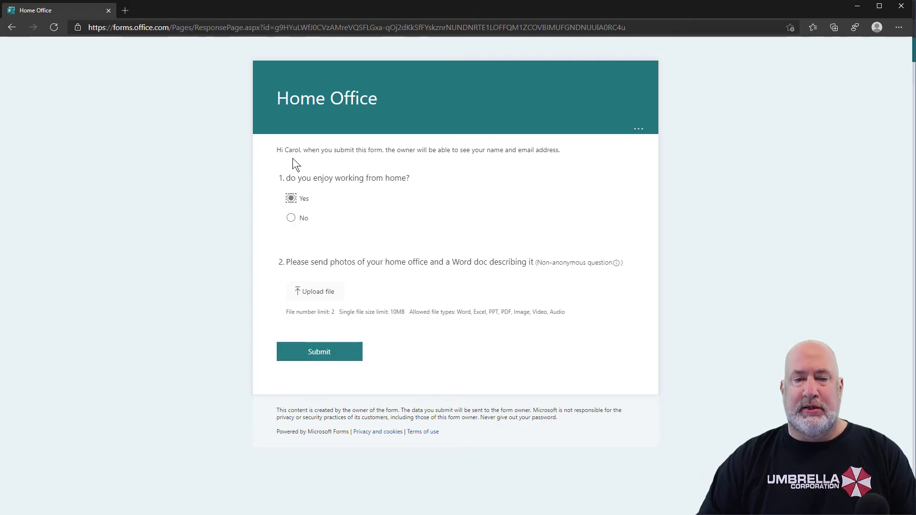
{"action": "mouse_move", "coordinate": [320, 200]}
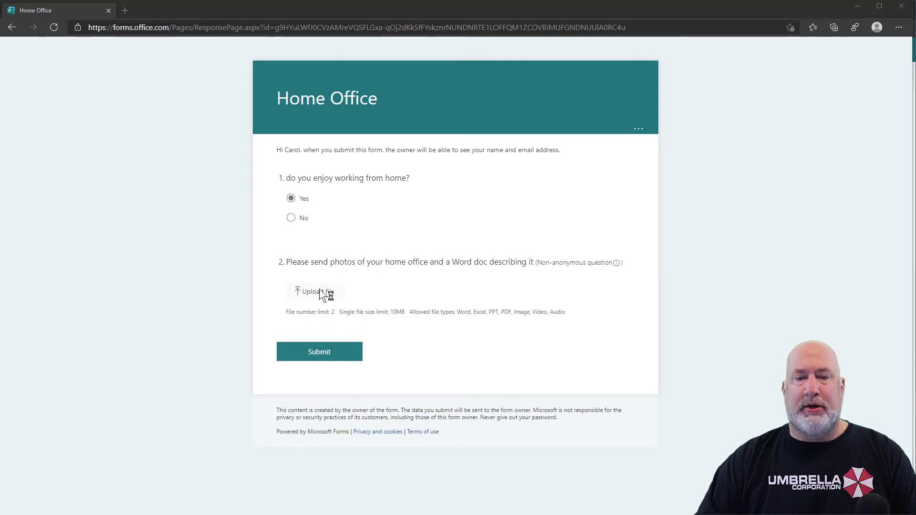
{"action": "left_click", "coordinate": [314, 291]}
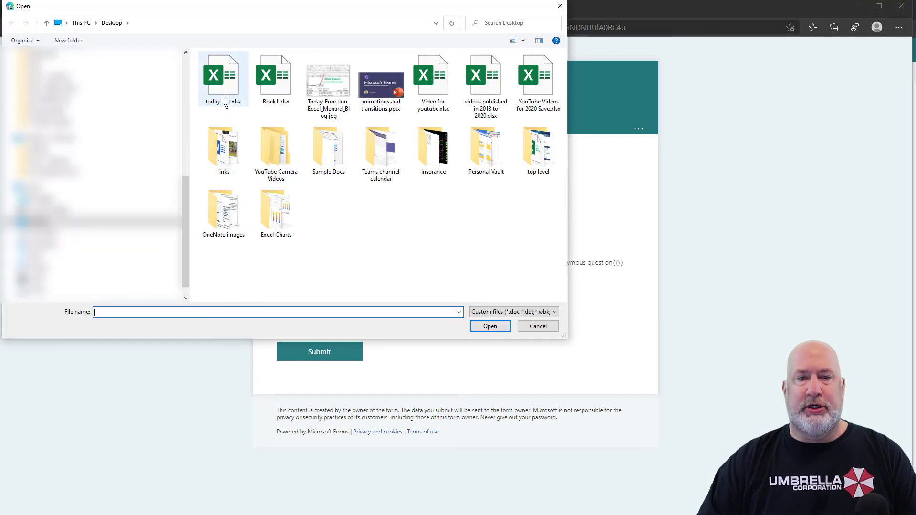
{"action": "left_click", "coordinate": [223, 79]}
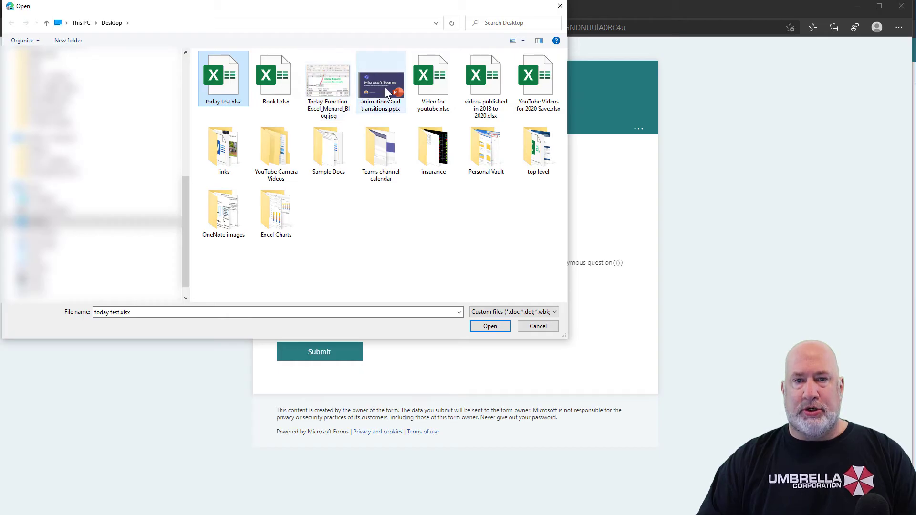
{"action": "left_click", "coordinate": [490, 326]}
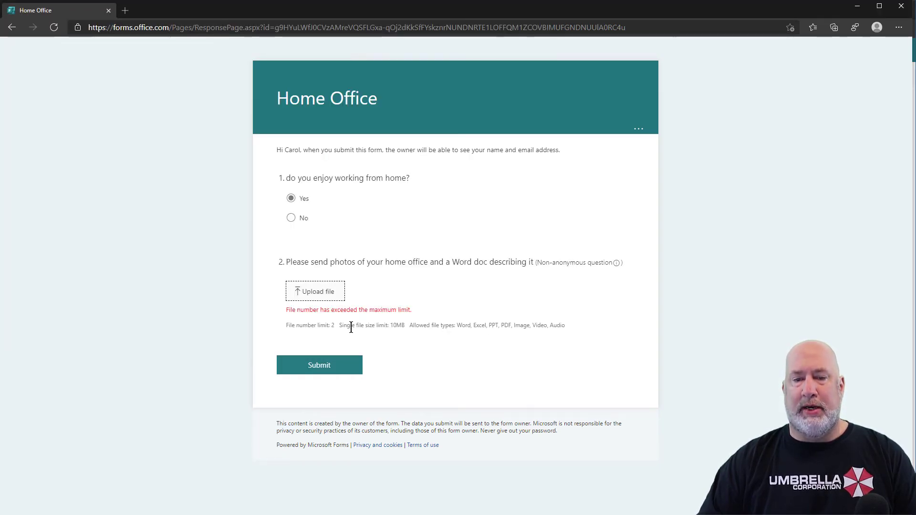
{"action": "mouse_move", "coordinate": [474, 341]}
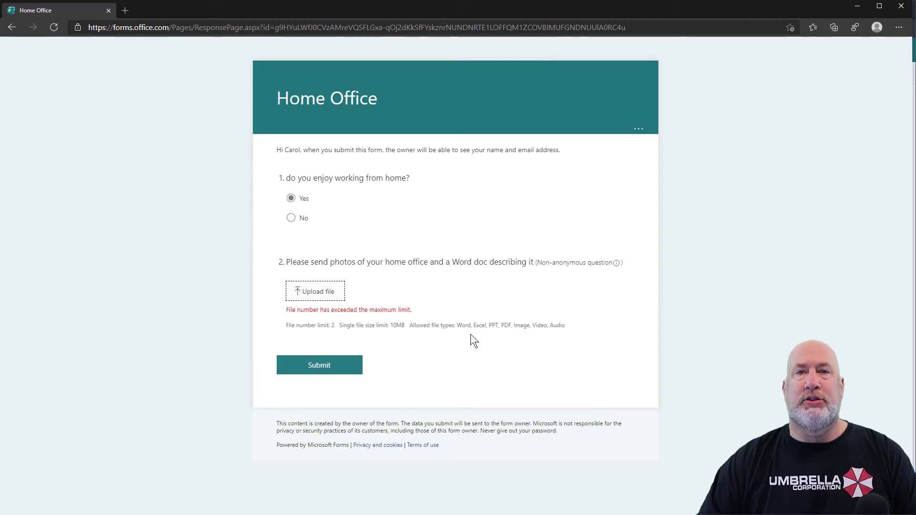
{"action": "mouse_move", "coordinate": [513, 338]}
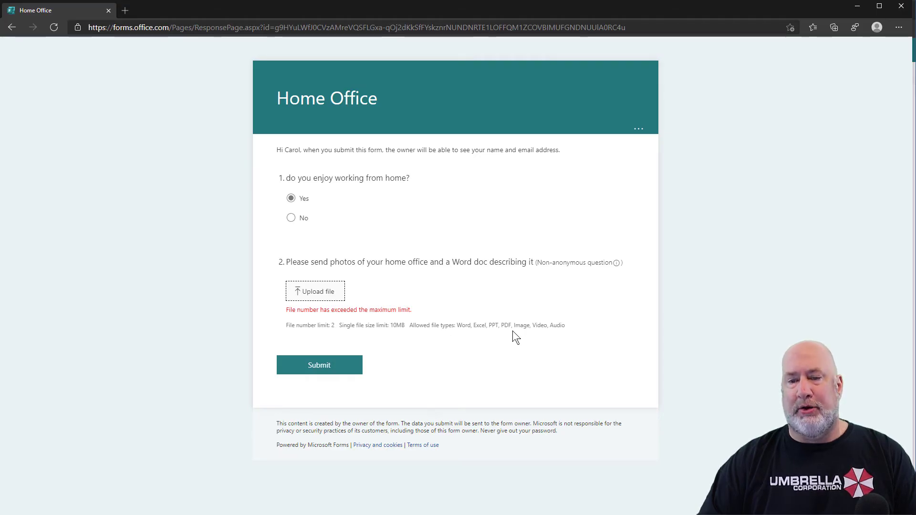
{"action": "mouse_move", "coordinate": [390, 295]}
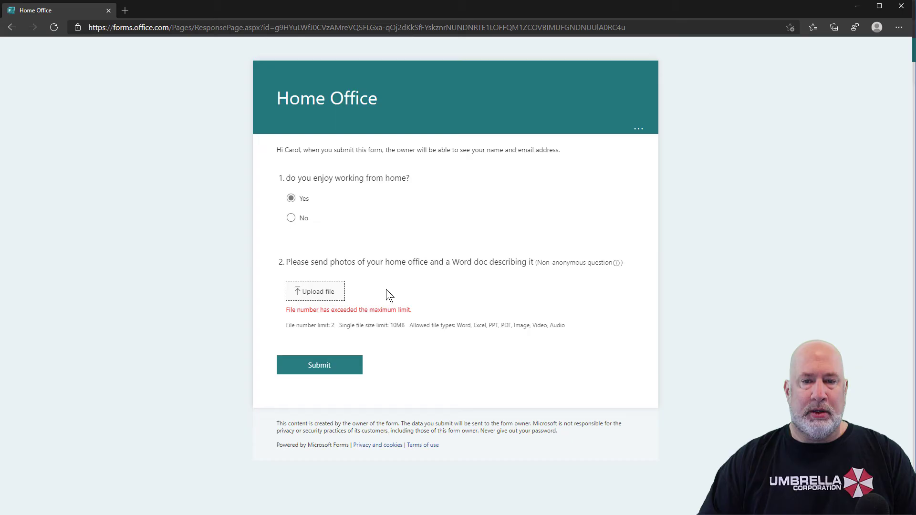
{"action": "left_click", "coordinate": [315, 291]}
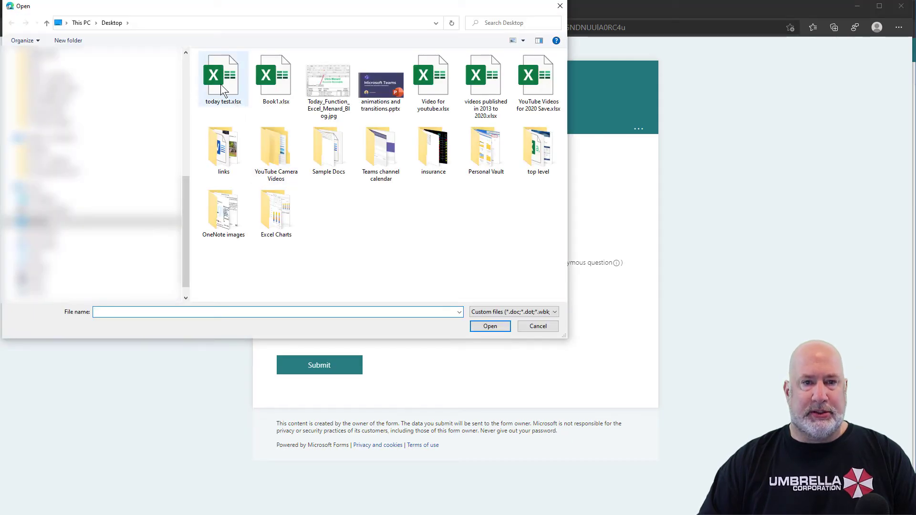
Step: Upload today test.xlsx and the blog image to question 2 and submit the response
{"action": "left_click", "coordinate": [223, 76]}
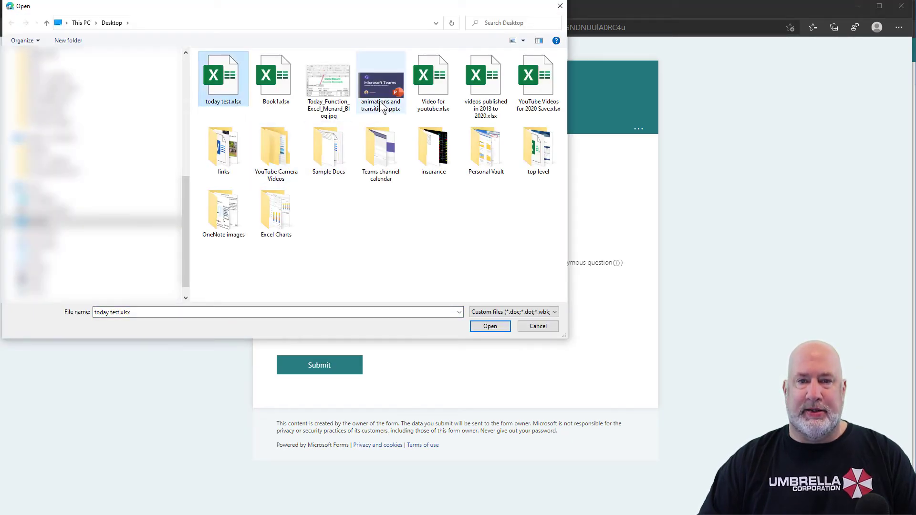
{"action": "left_click", "coordinate": [327, 78]}
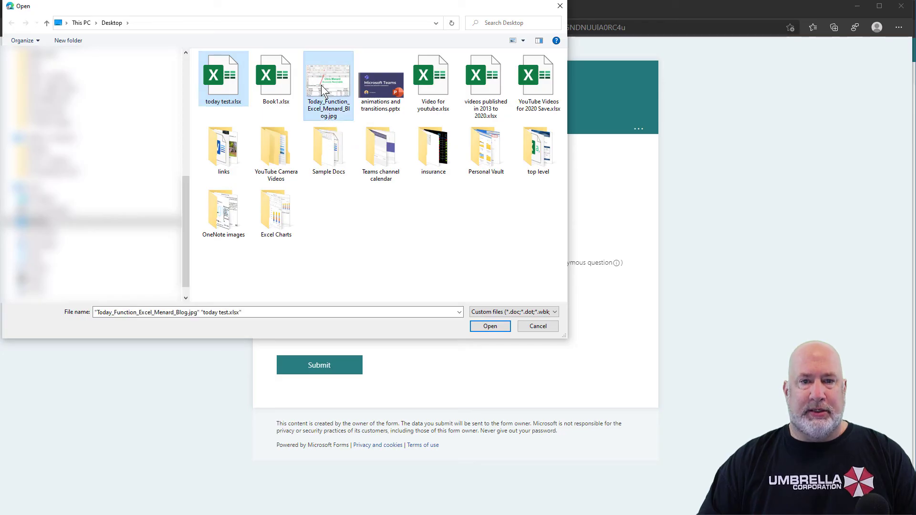
{"action": "mouse_move", "coordinate": [502, 292]}
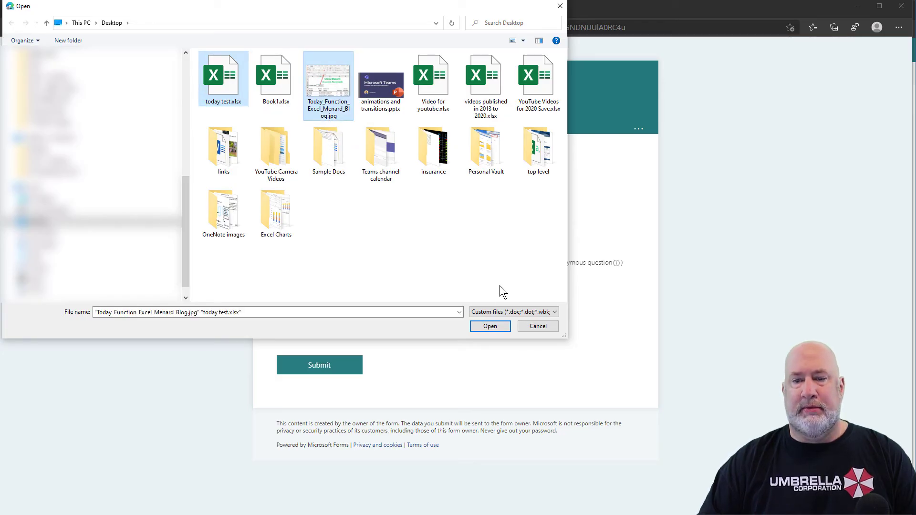
{"action": "left_click", "coordinate": [489, 326]}
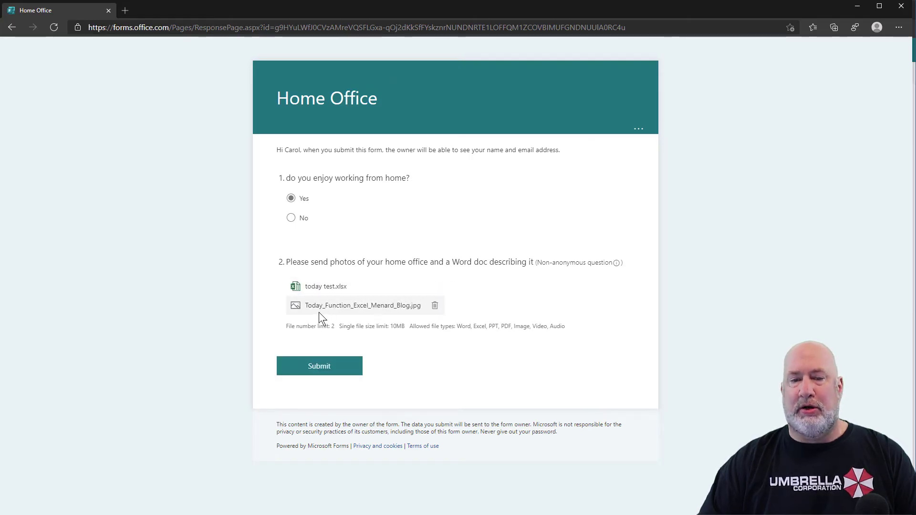
{"action": "mouse_move", "coordinate": [408, 316]}
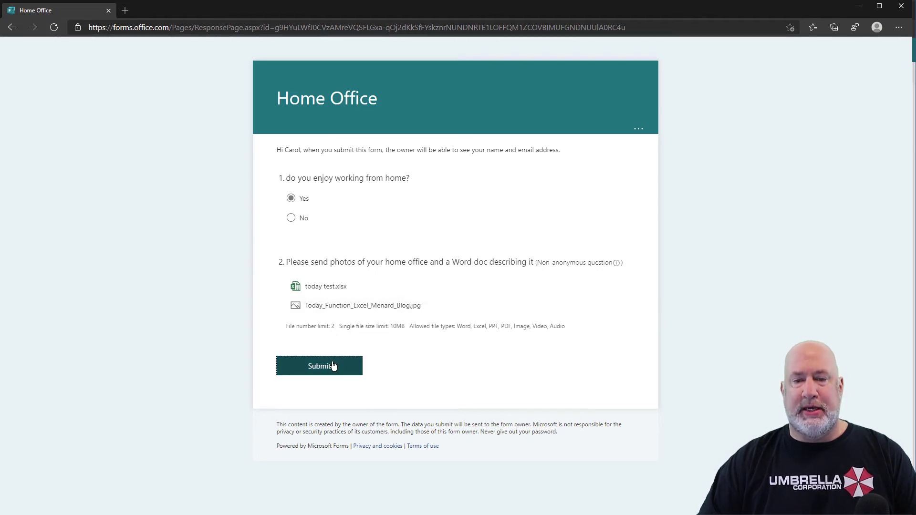
{"action": "left_click", "coordinate": [319, 366]}
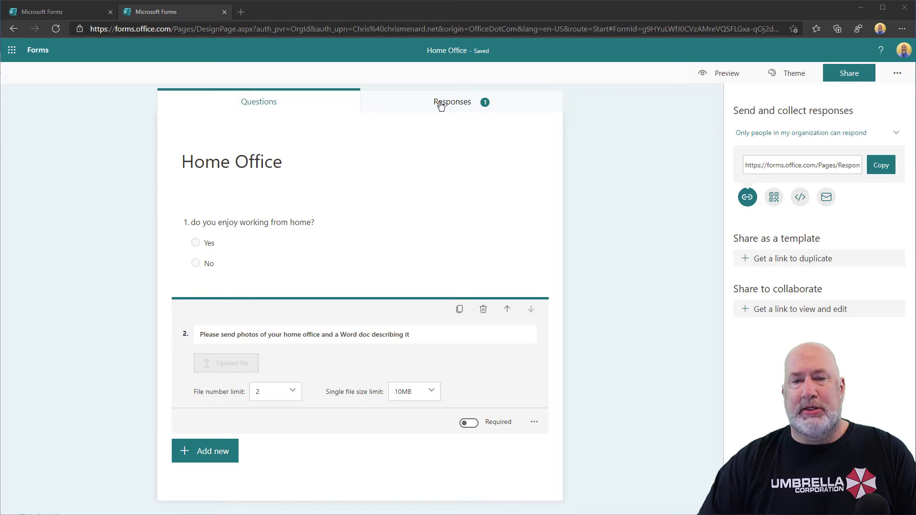
Step: Open the Responses summary, glance at Questions, and return to the response results
{"action": "left_click", "coordinate": [452, 102]}
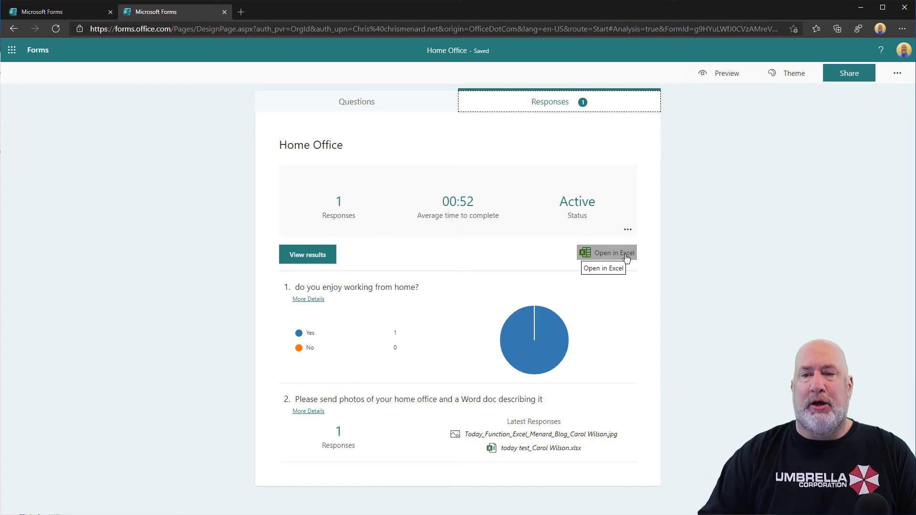
{"action": "mouse_move", "coordinate": [361, 111]}
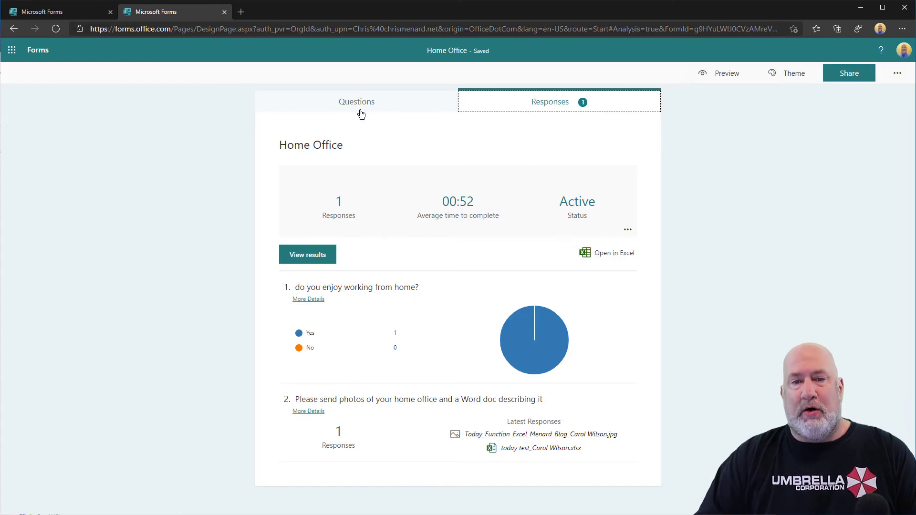
{"action": "left_click", "coordinate": [356, 101]}
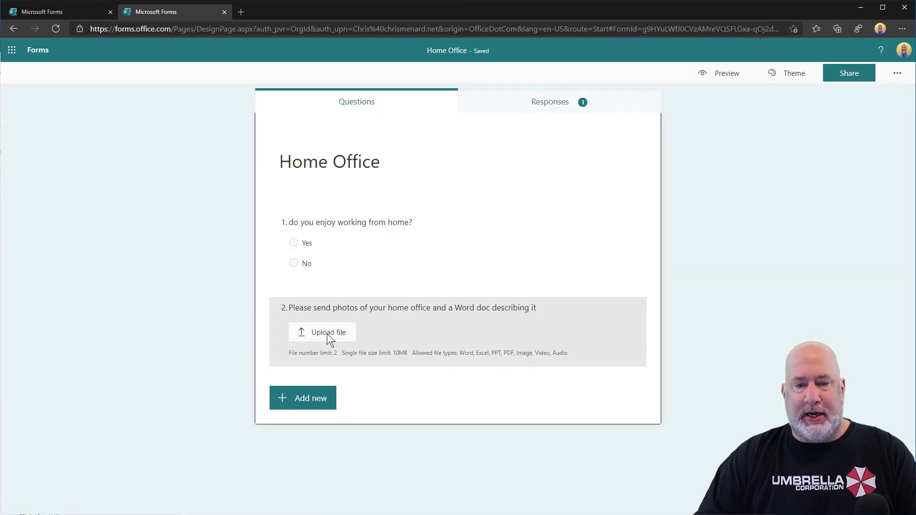
{"action": "left_click", "coordinate": [549, 101]}
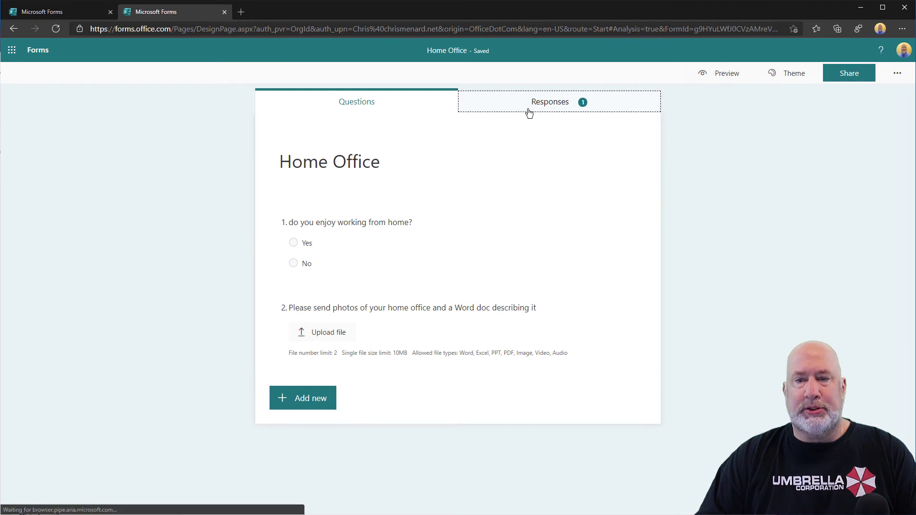
{"action": "left_click", "coordinate": [549, 101]}
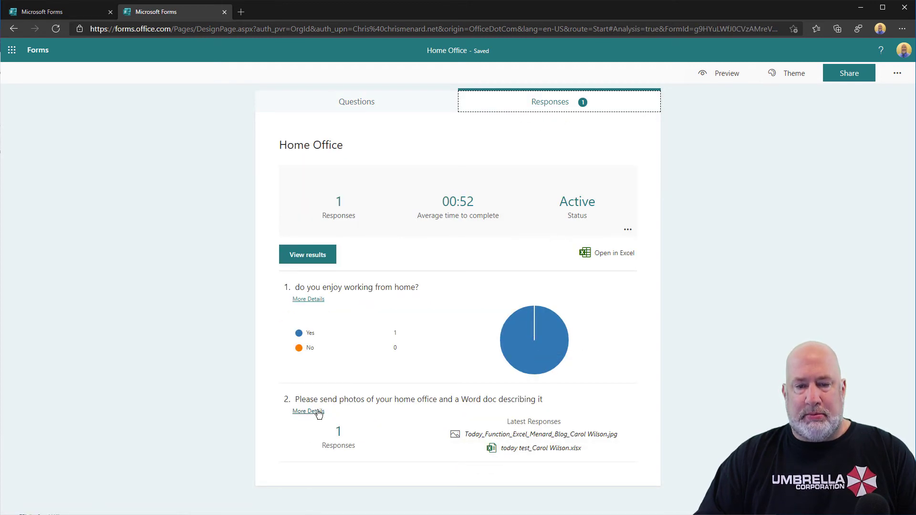
Step: Open More Details for the upload question and view its files folder in OneDrive
{"action": "left_click", "coordinate": [308, 411]}
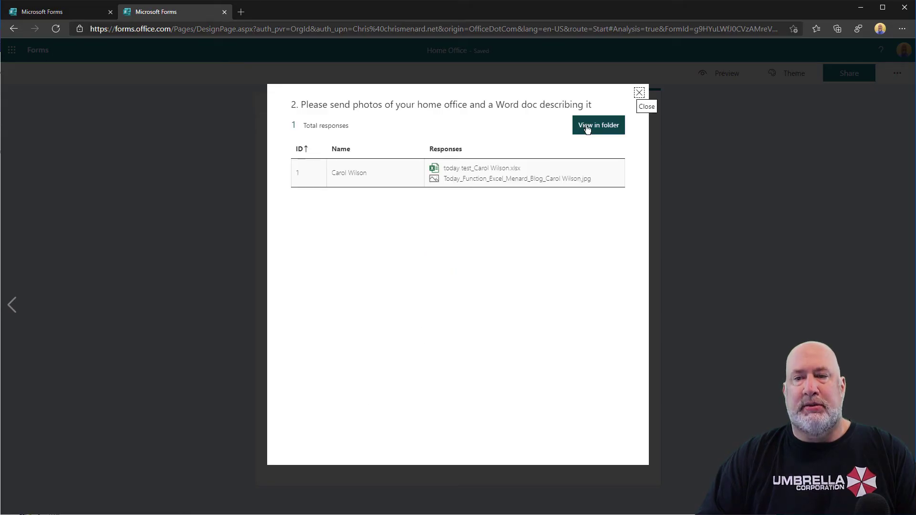
{"action": "mouse_move", "coordinate": [413, 188]}
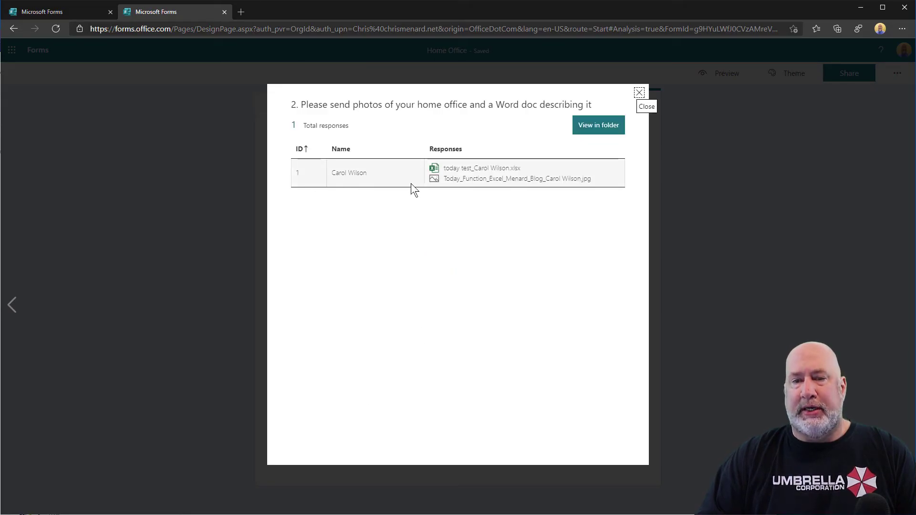
{"action": "mouse_move", "coordinate": [598, 125]}
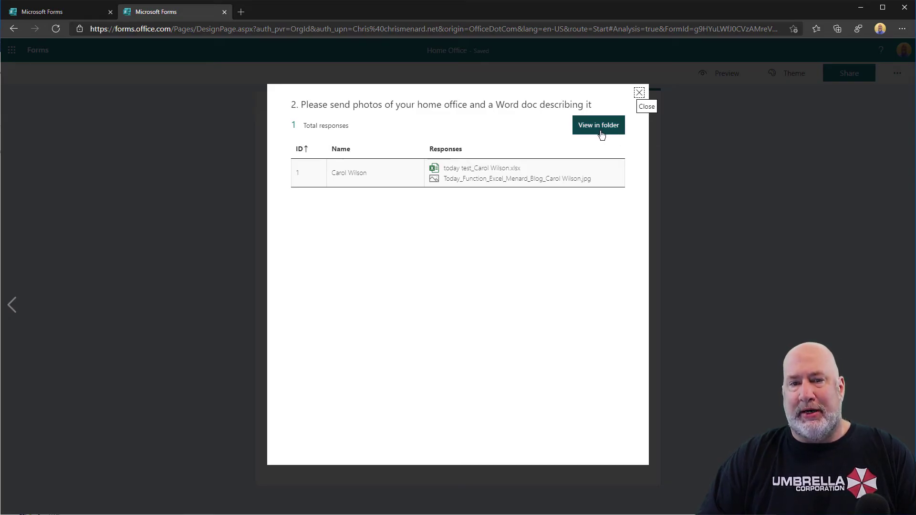
{"action": "left_click", "coordinate": [599, 124]}
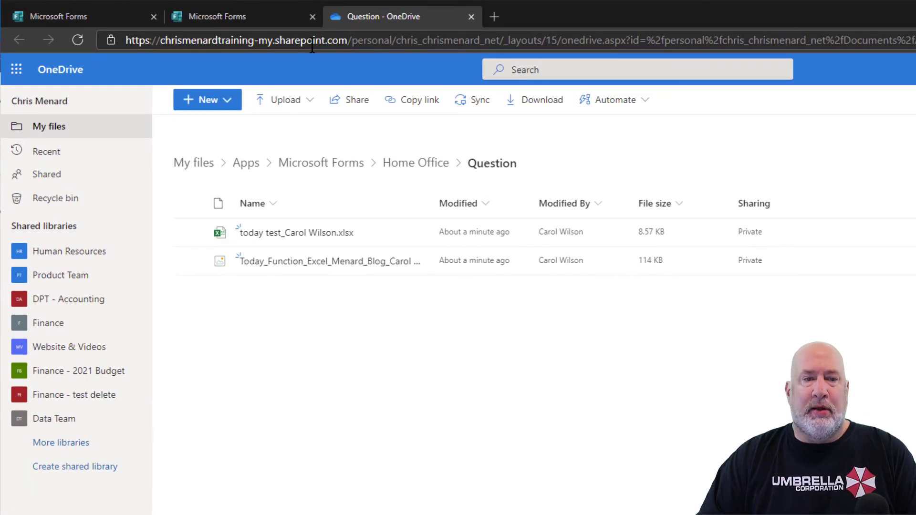
{"action": "mouse_move", "coordinate": [294, 232]}
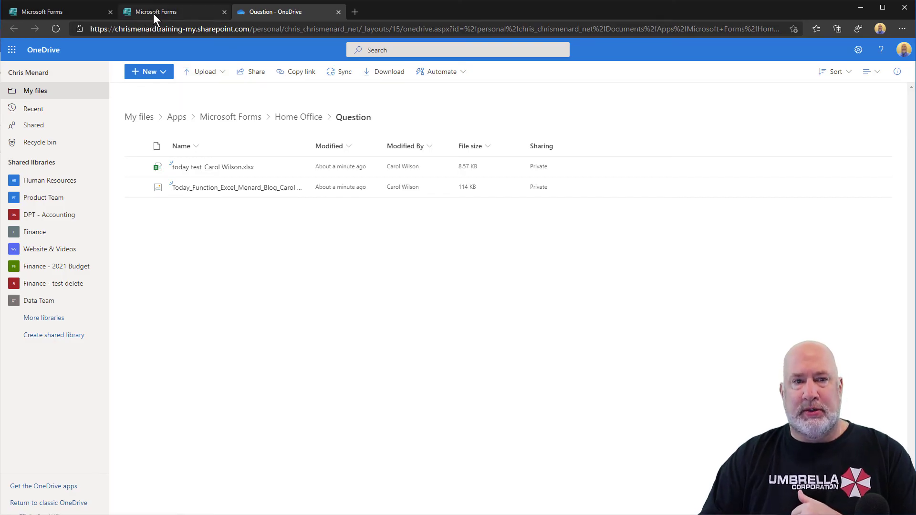
Step: Return to the Home Office form's questions in the Microsoft Forms tab
{"action": "left_click", "coordinate": [156, 11]}
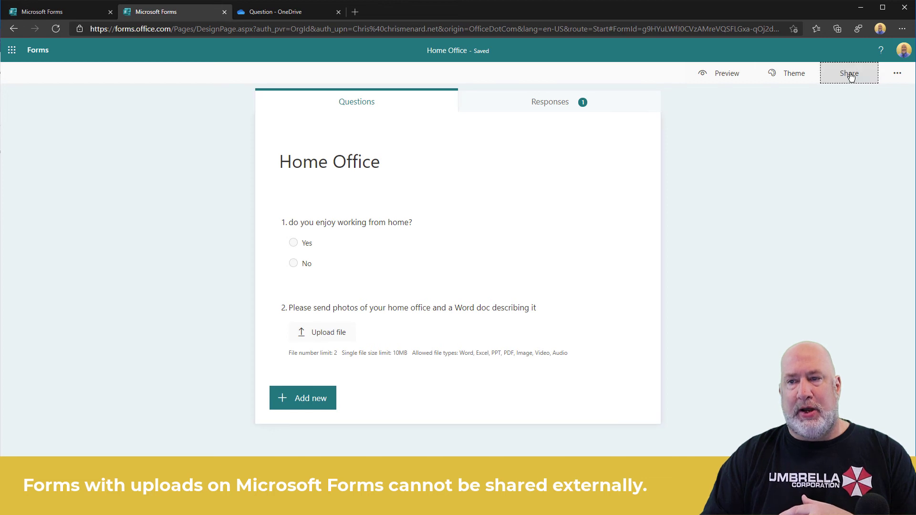
Step: Open Share and the respondent dropdown, showing 'Anyone can respond' greyed out
{"action": "left_click", "coordinate": [849, 73]}
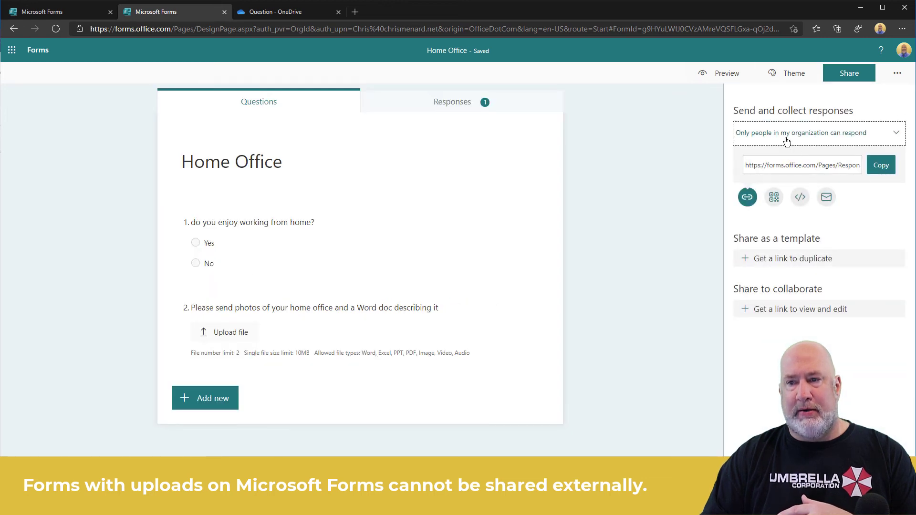
{"action": "left_click", "coordinate": [817, 133]}
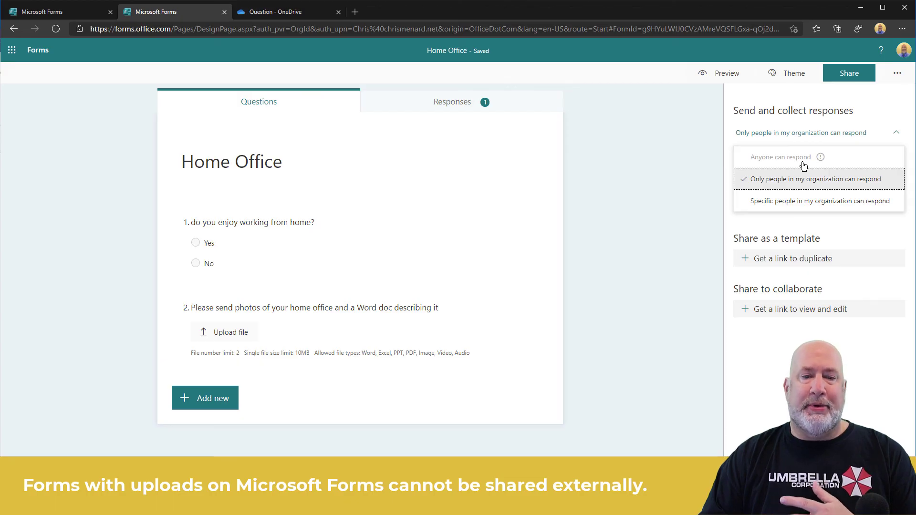
{"action": "mouse_move", "coordinate": [647, 237]}
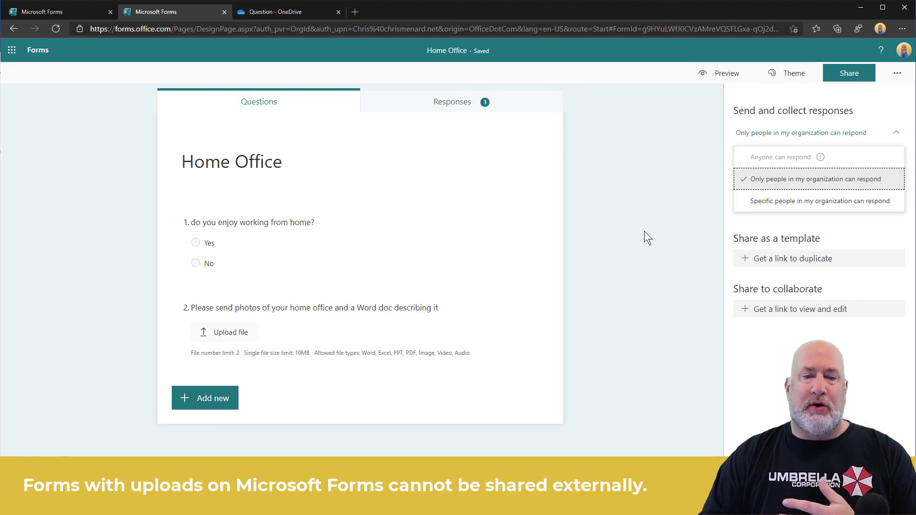